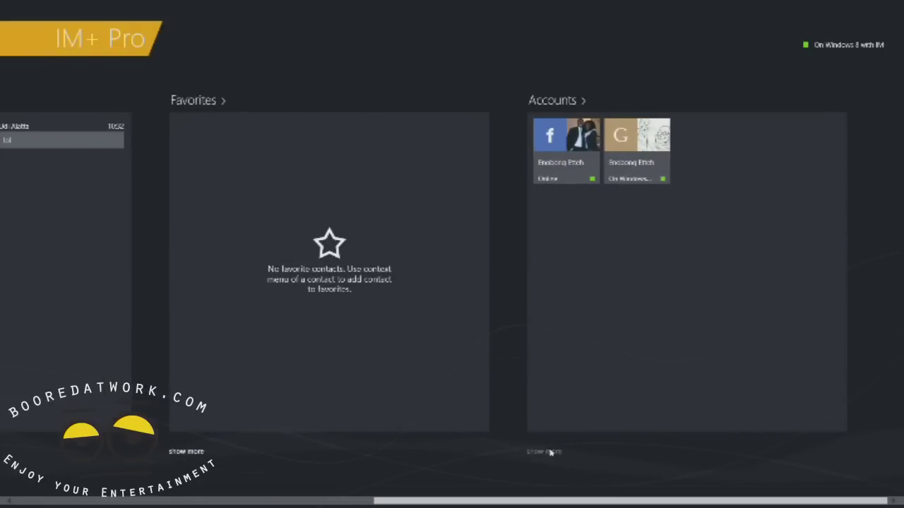
# Bring up IM+ Pro's settings pane listing its settings categories over the hub.
pyautogui.click(552, 100)
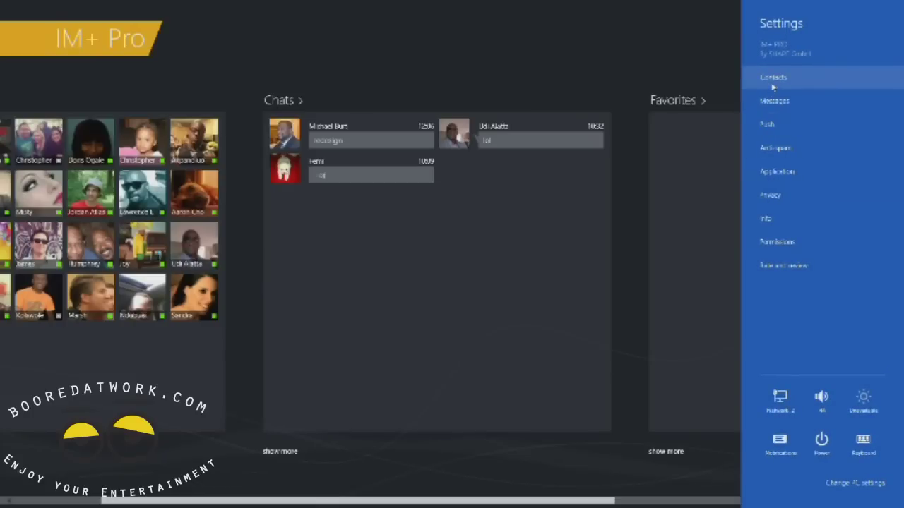
# In Contacts settings keep grouping by accounts and switch the 'Offline' group toggle to Off.
pyautogui.click(773, 77)
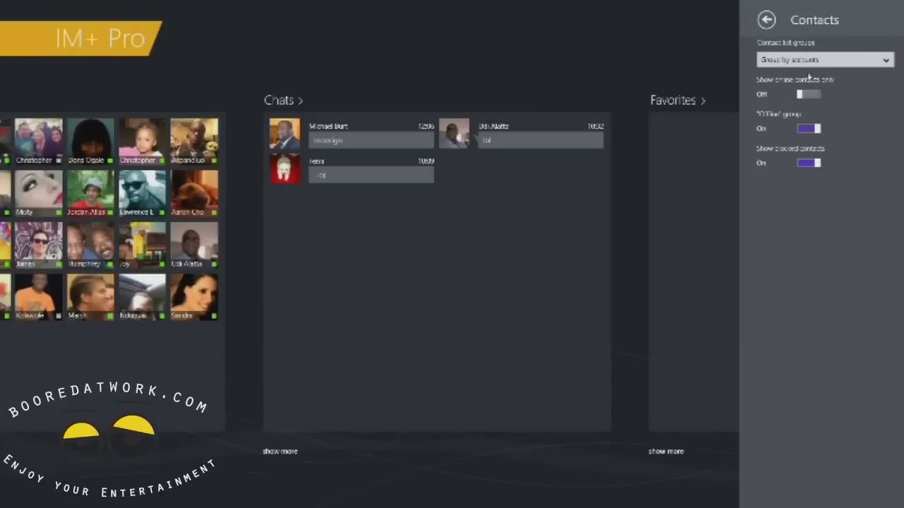
pyautogui.click(823, 59)
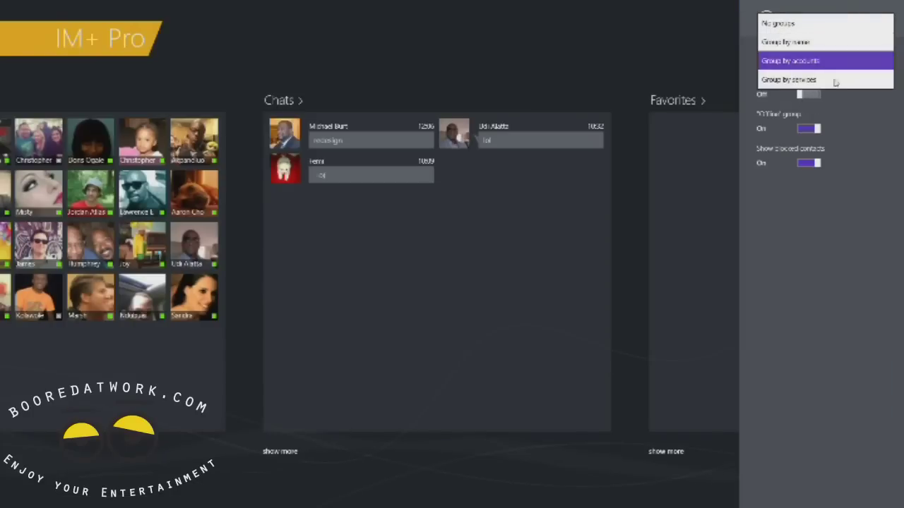
pyautogui.click(789, 60)
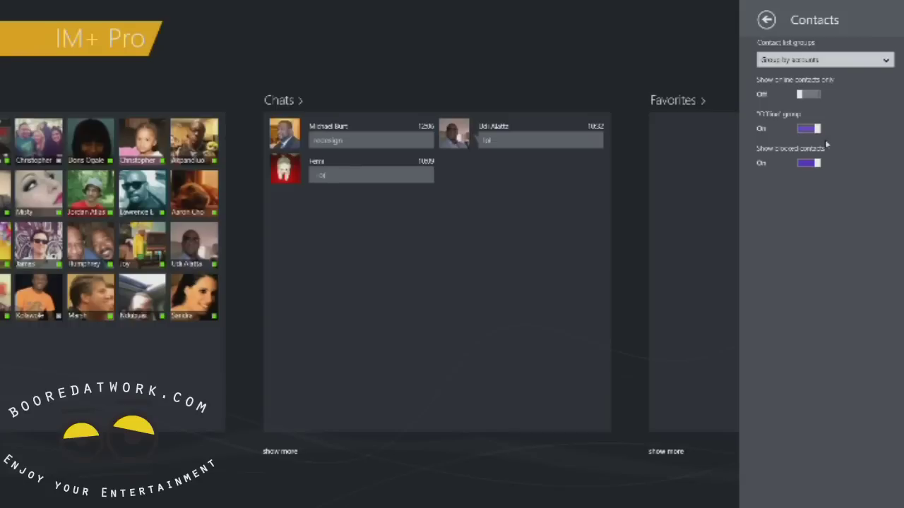
pyautogui.click(808, 129)
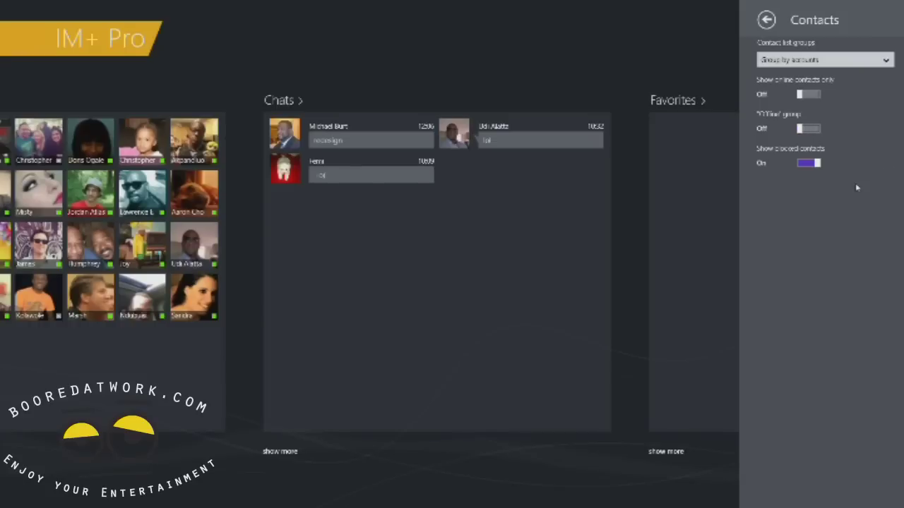
pyautogui.click(767, 19)
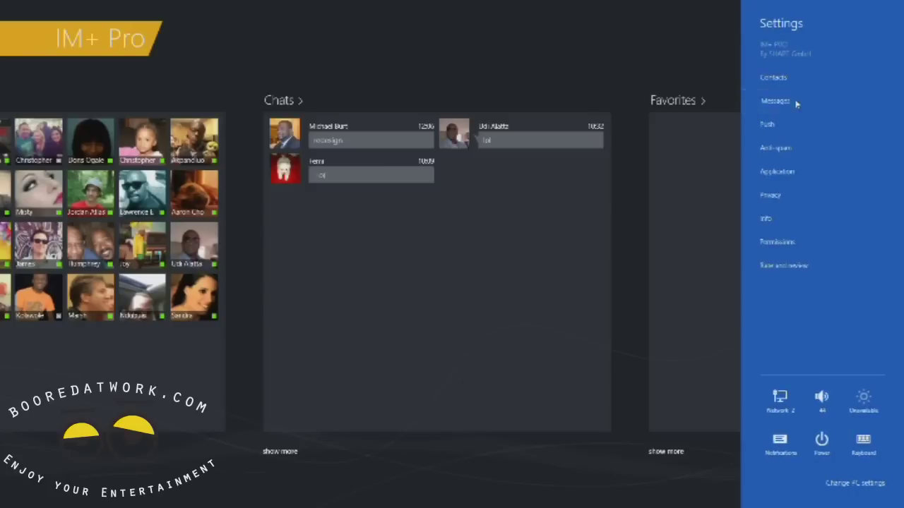
# Review the Messages, Push and Anti-spam settings panes, ending back at the settings category list.
pyautogui.click(774, 101)
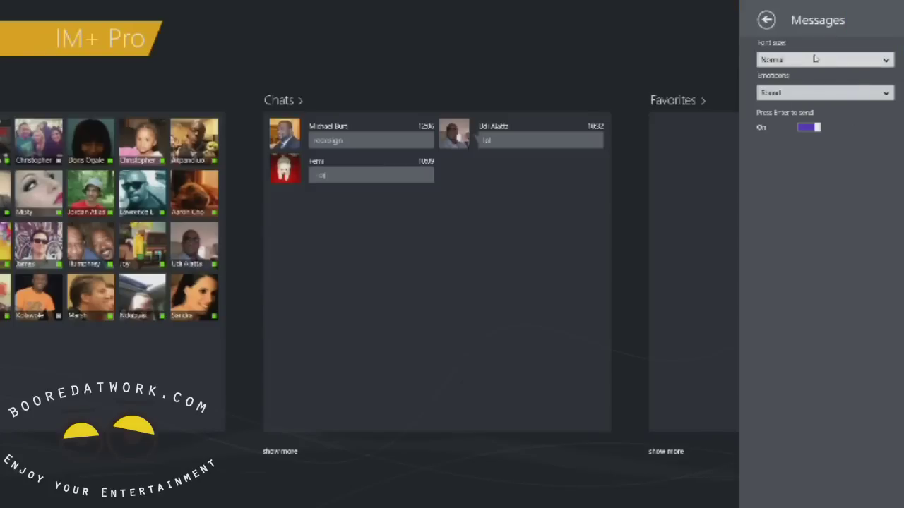
pyautogui.click(824, 59)
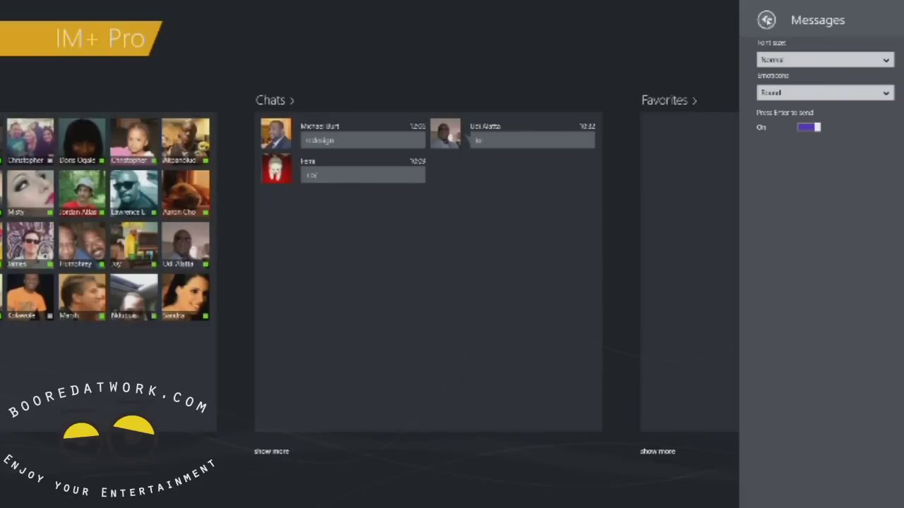
pyautogui.click(766, 20)
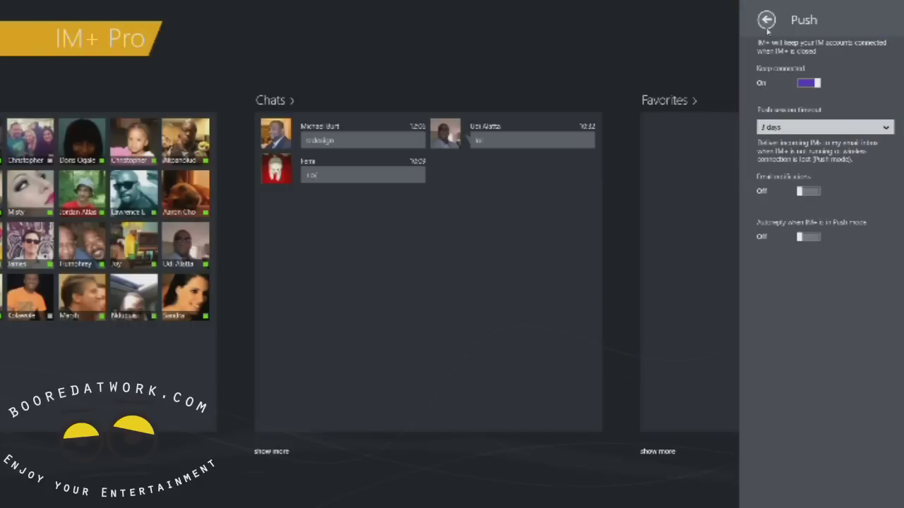
pyautogui.click(766, 20)
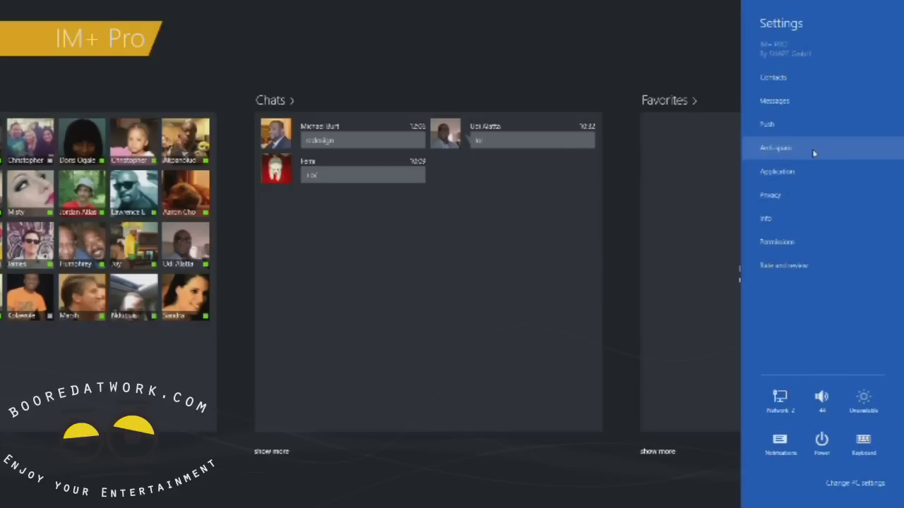
pyautogui.click(776, 148)
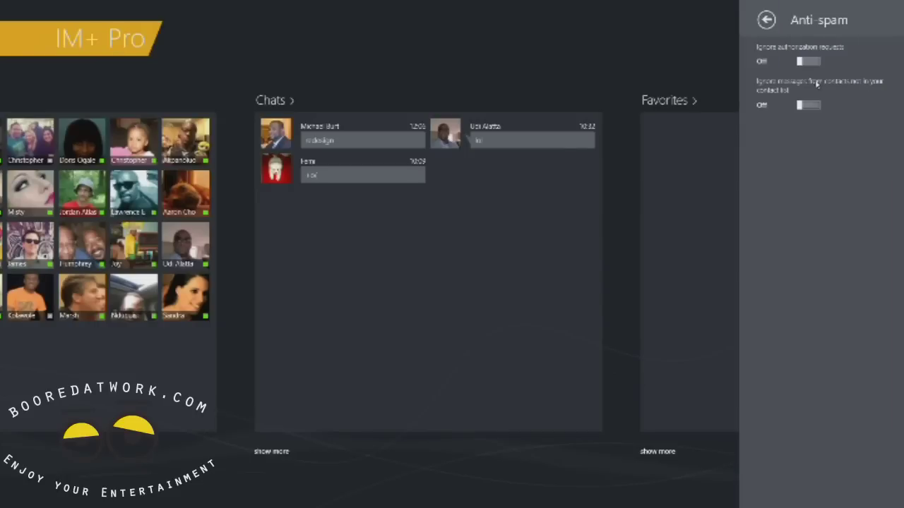
pyautogui.click(766, 19)
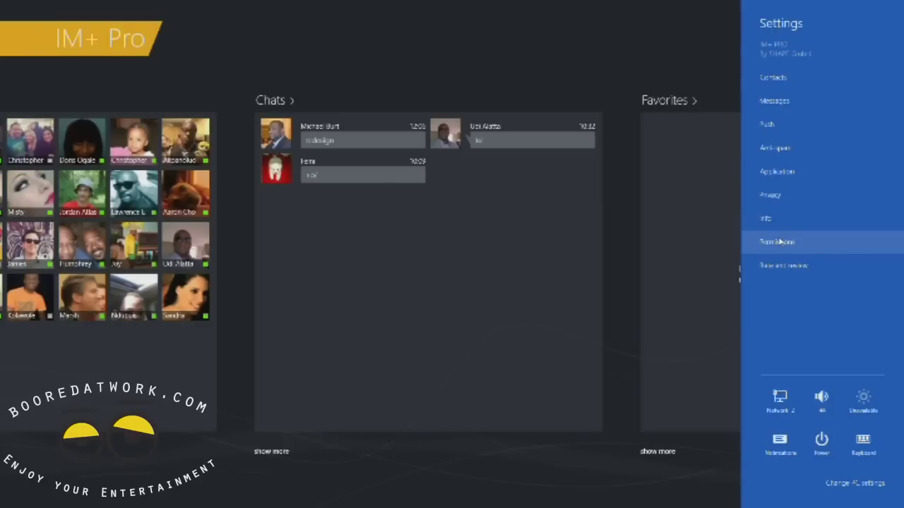
pyautogui.moveTo(777, 171)
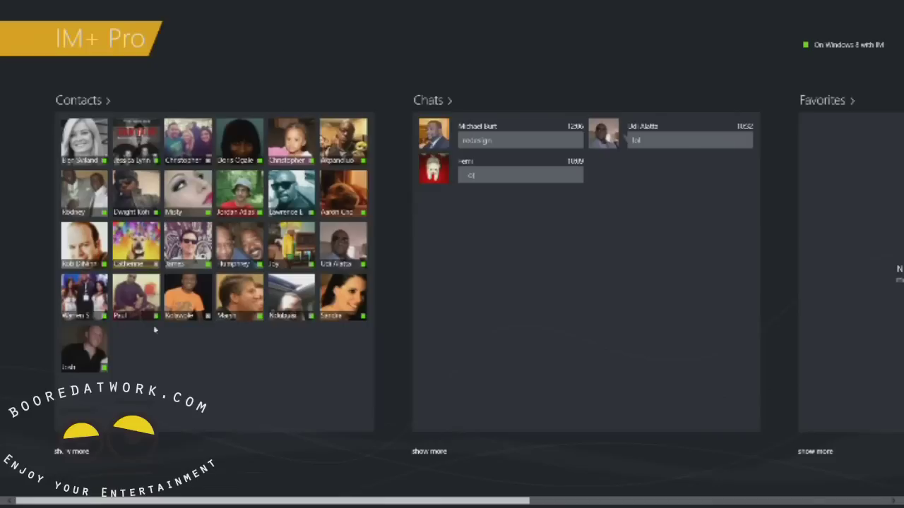
pyautogui.moveTo(350, 376)
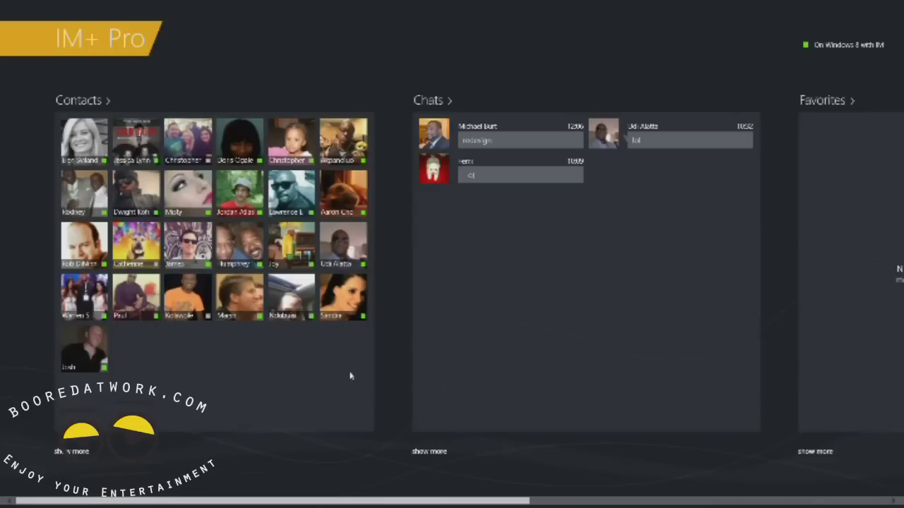
pyautogui.moveTo(808, 155)
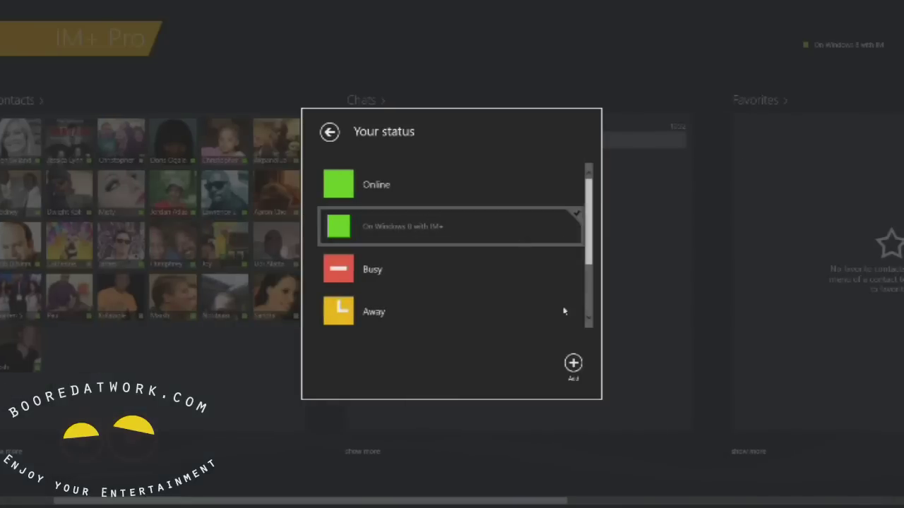
# Start a new custom status from the status picker, then leave the form without saving.
pyautogui.click(573, 363)
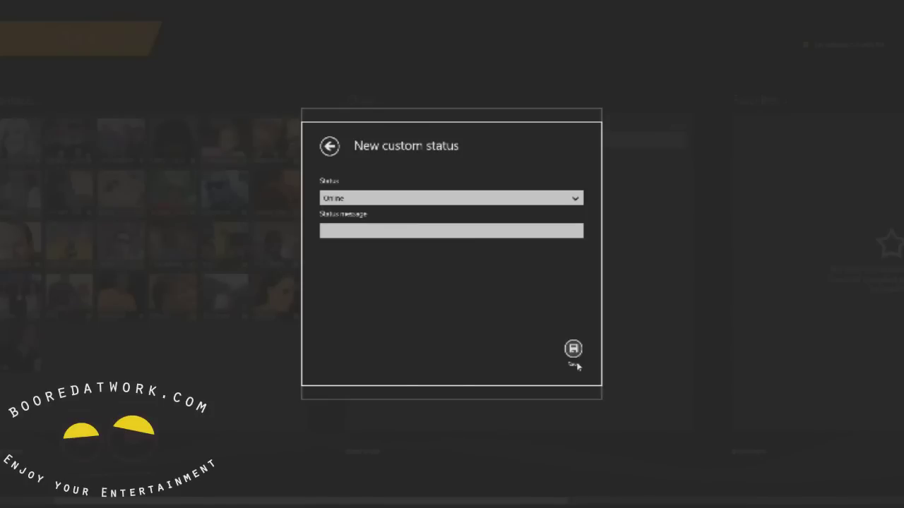
pyautogui.click(451, 198)
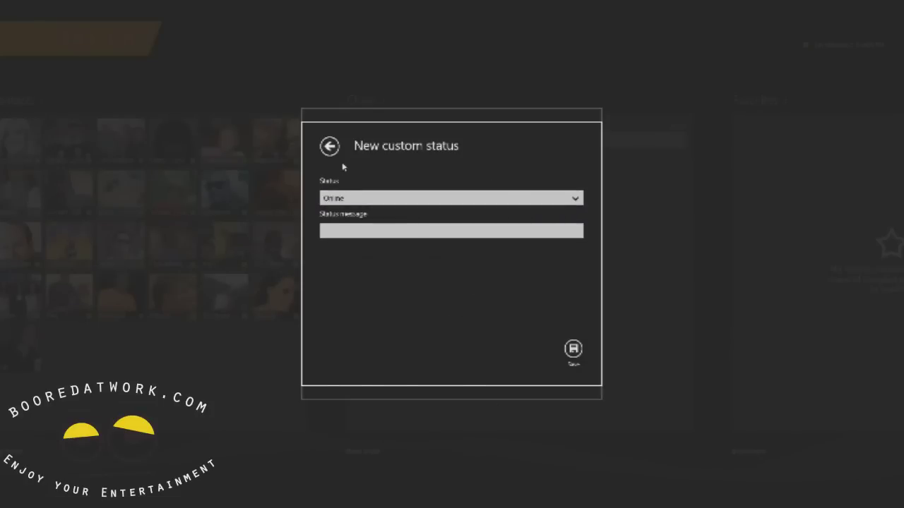
pyautogui.click(329, 145)
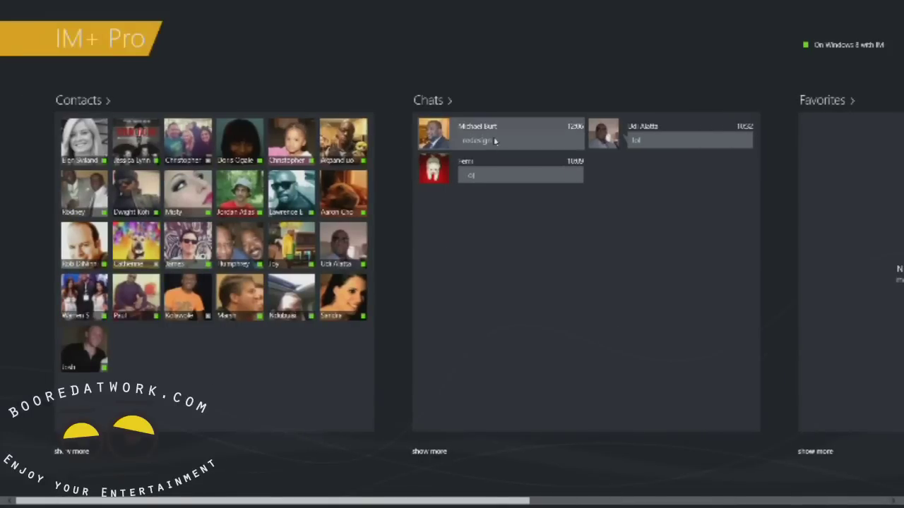
# View the full contacts list, switch to ongoing Chats and briefly show the emoticon picker.
pyautogui.click(427, 99)
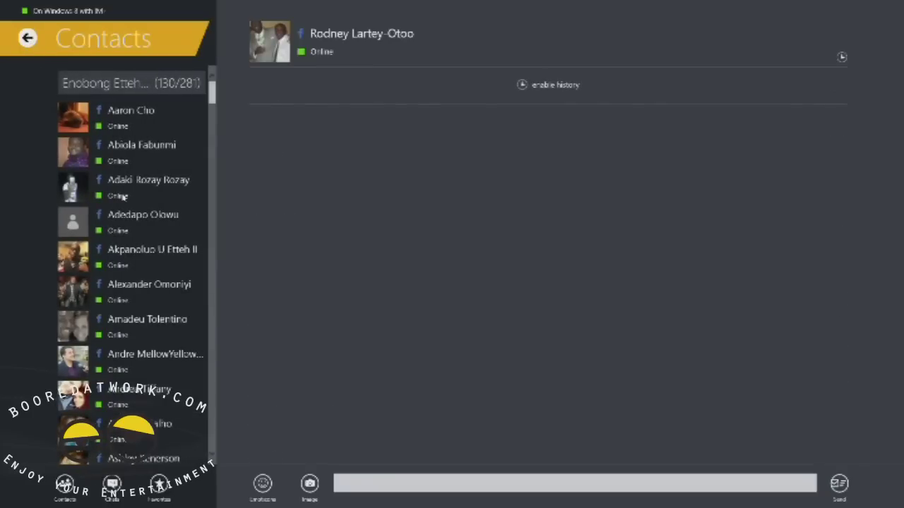
pyautogui.click(112, 488)
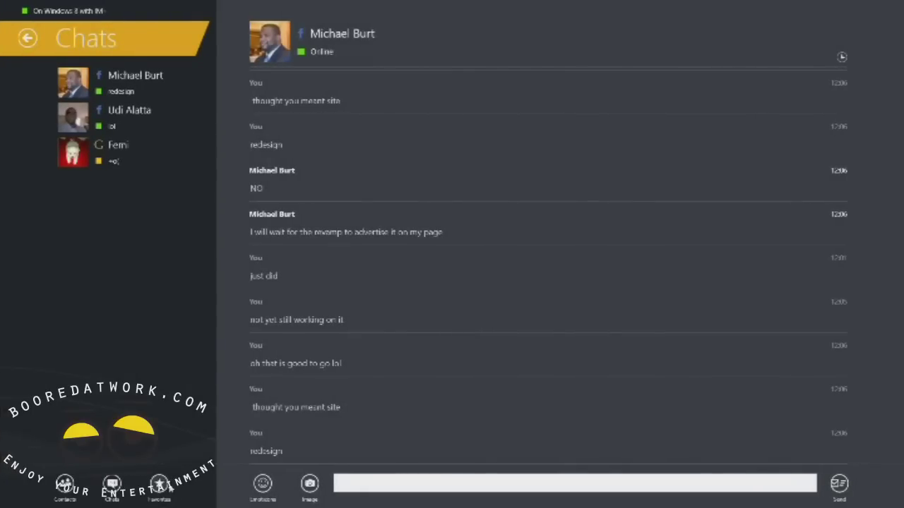
pyautogui.moveTo(162, 487)
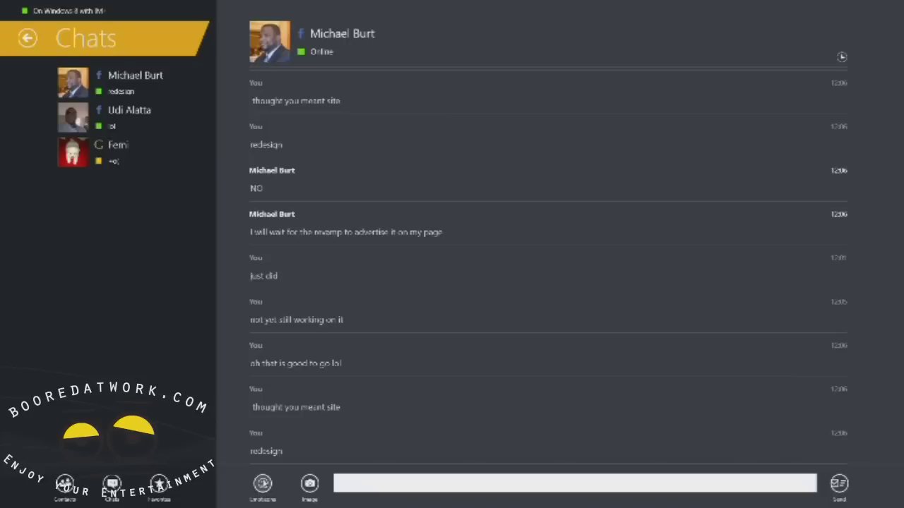
pyautogui.click(262, 483)
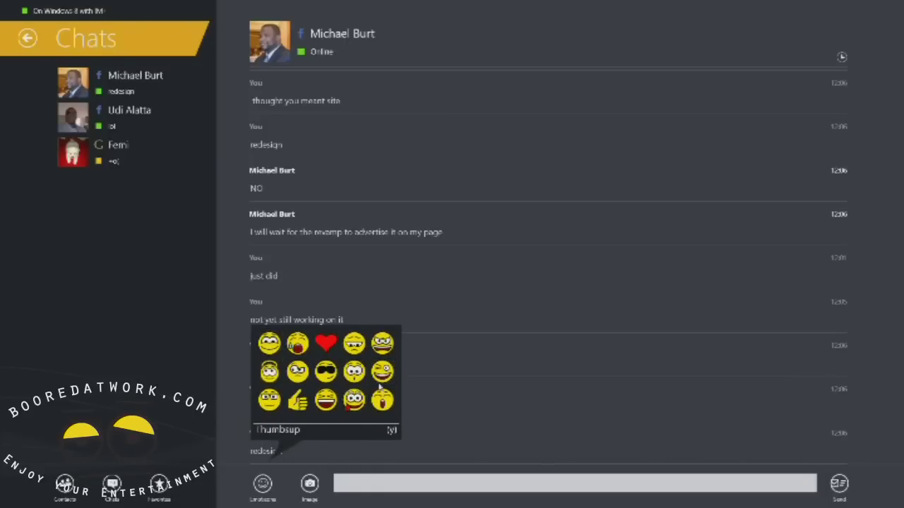
pyautogui.click(310, 484)
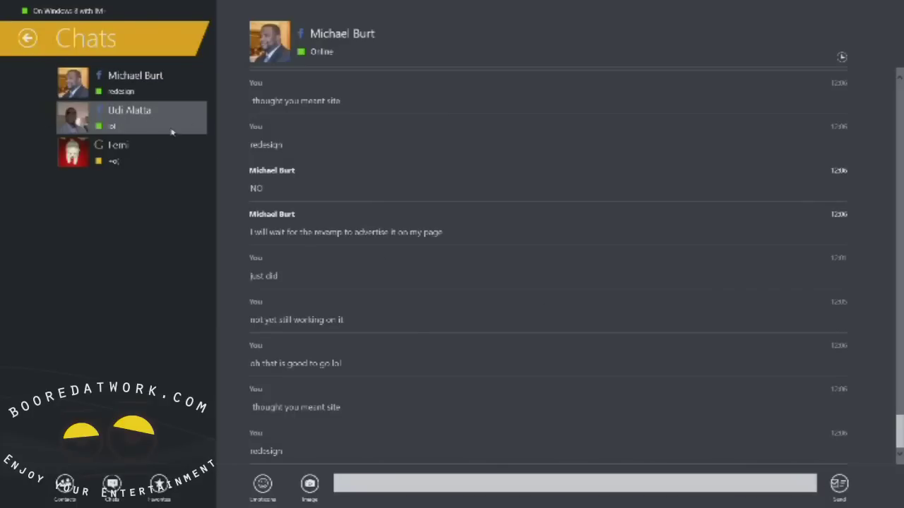
pyautogui.click(113, 152)
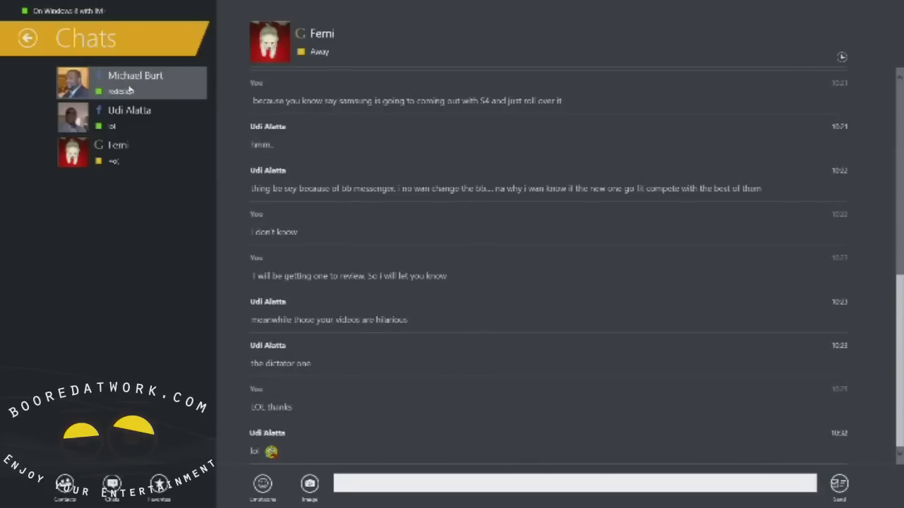
pyautogui.click(130, 117)
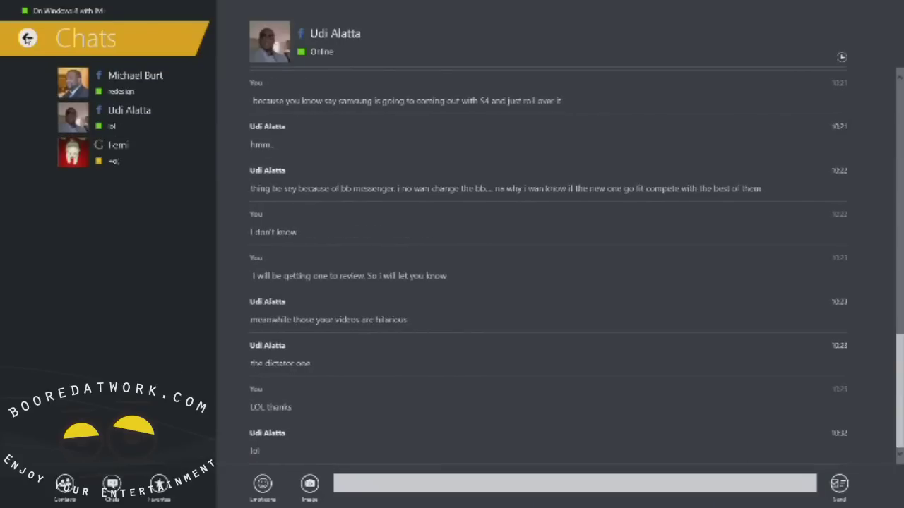
pyautogui.click(27, 38)
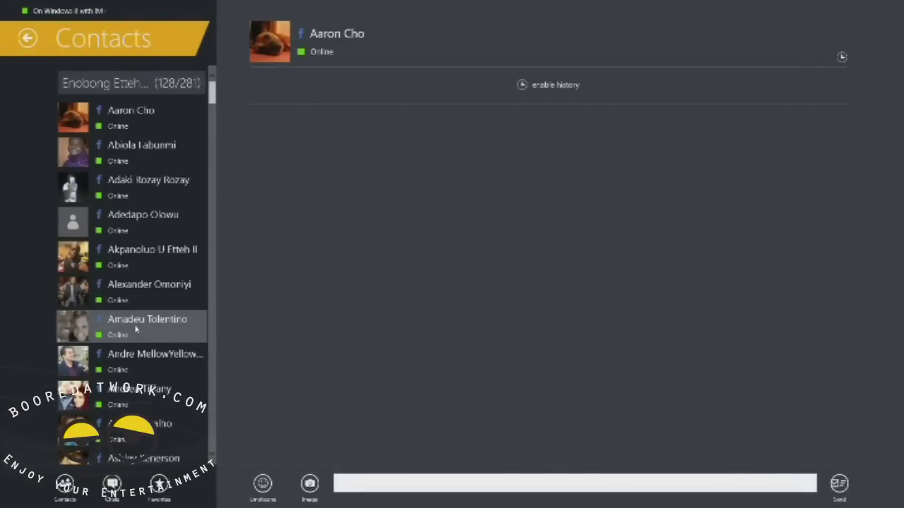
# Show a contact's actions, view and close the Facebook account configuration, and return to the hub.
pyautogui.rightClick(135, 325)
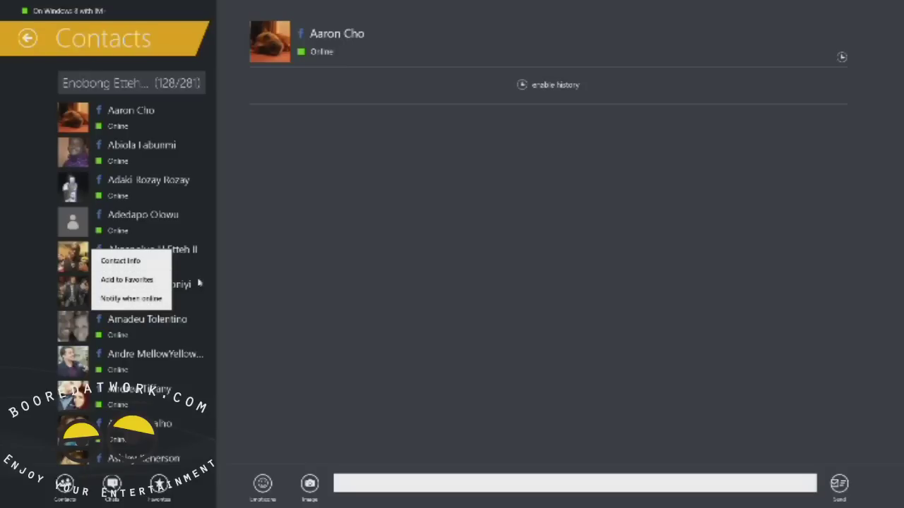
pyautogui.moveTo(214, 177)
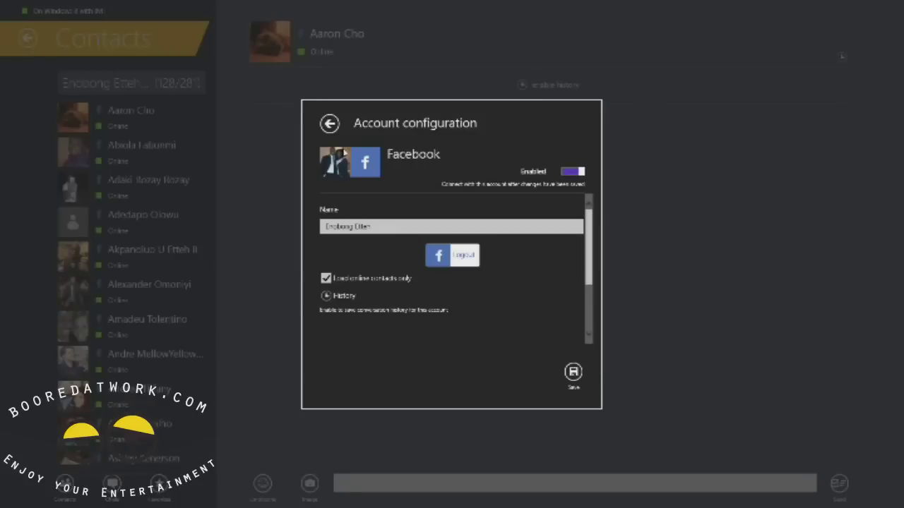
pyautogui.click(329, 123)
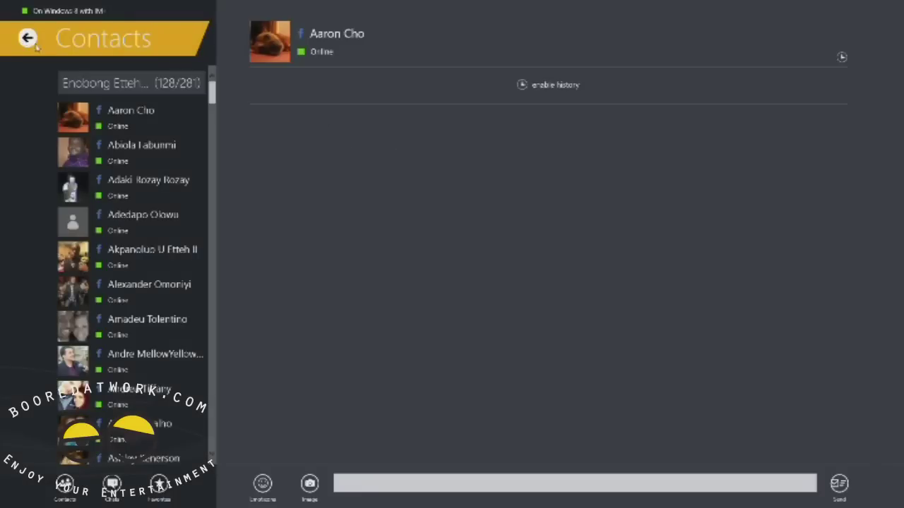
pyautogui.click(28, 38)
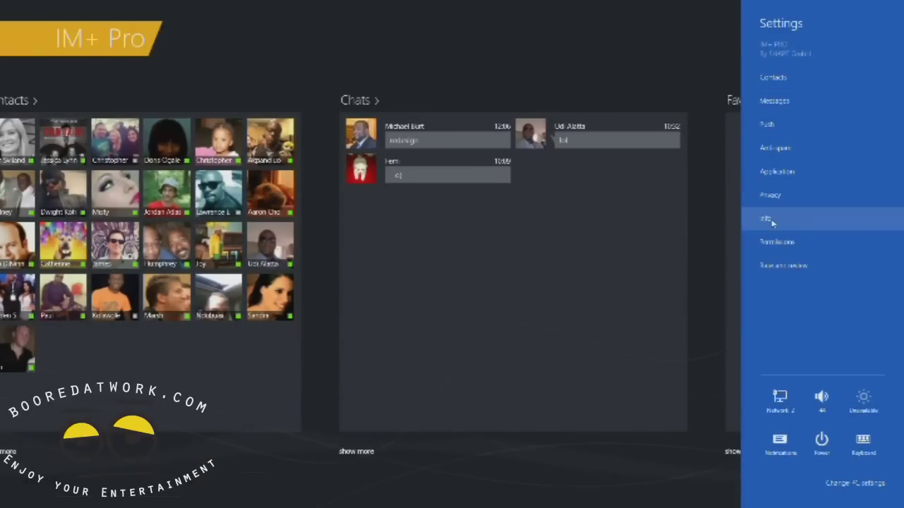
# View the Application settings for sound and theme, then close settings to show the hub.
pyautogui.click(776, 171)
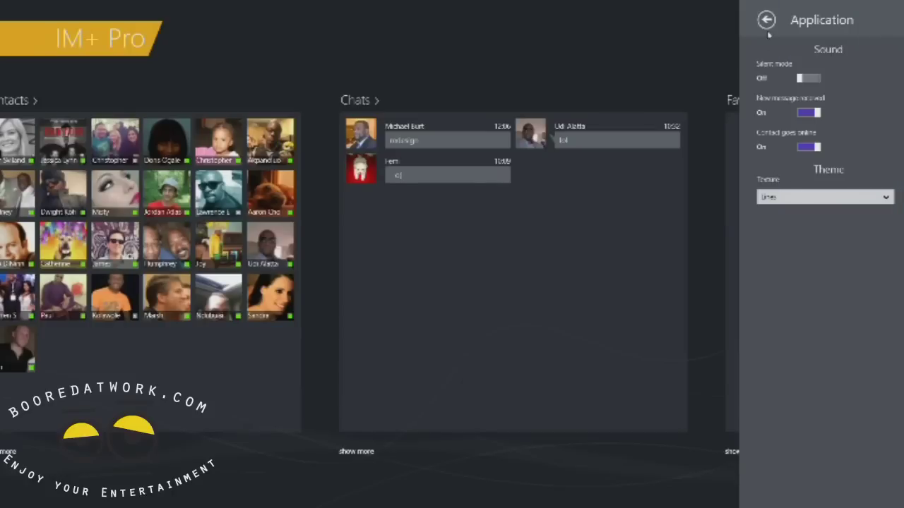
pyautogui.click(766, 19)
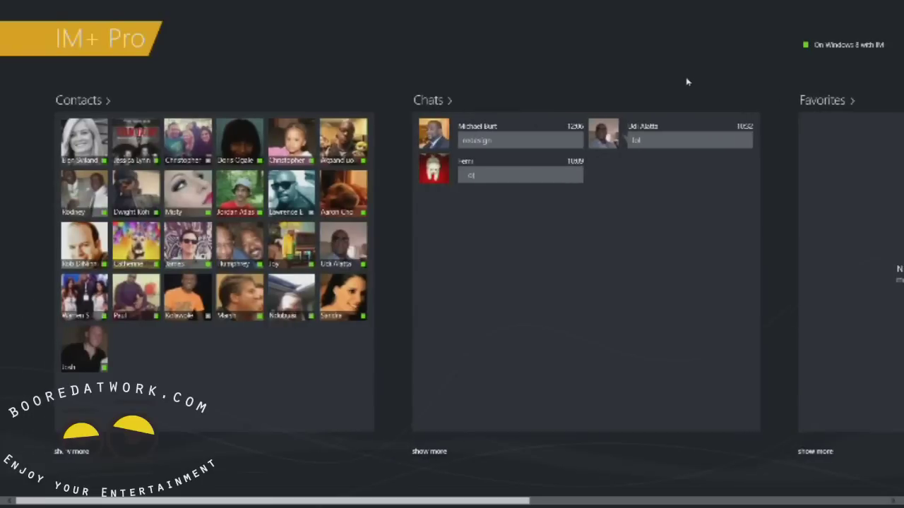
pyautogui.moveTo(690, 52)
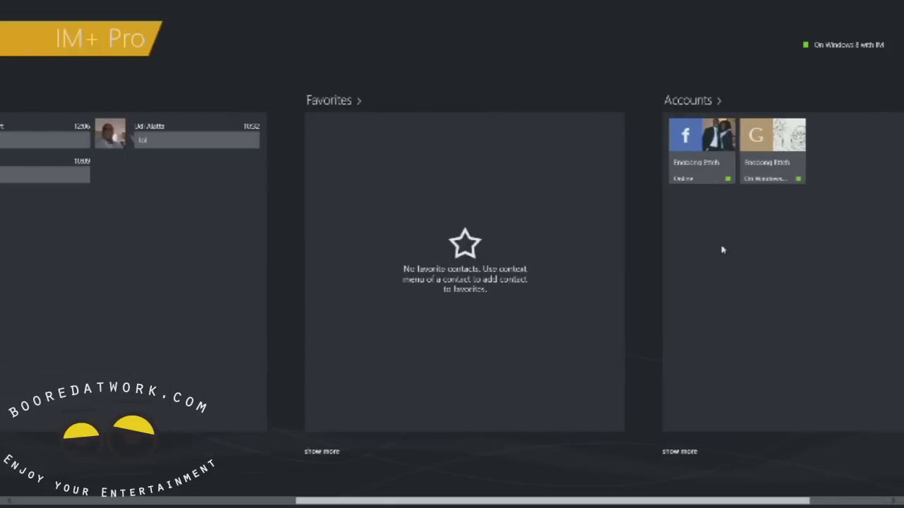
pyautogui.hscroll(-3)
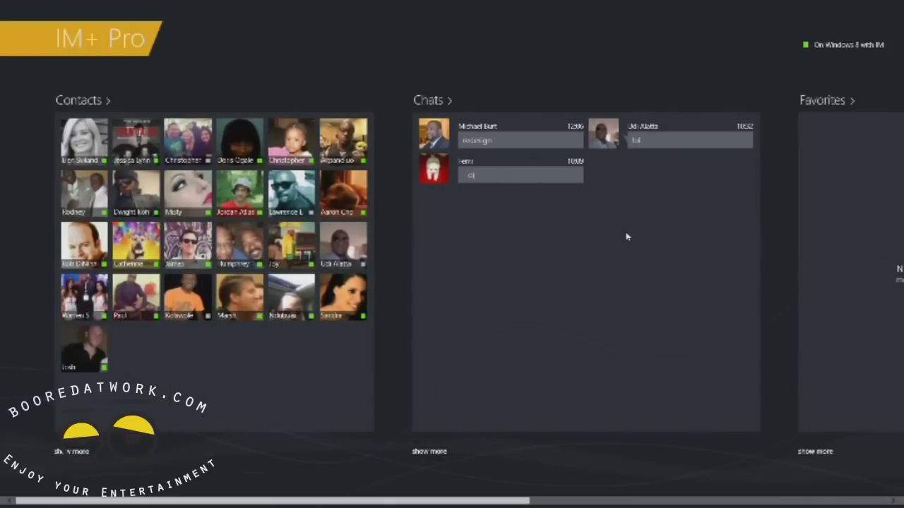